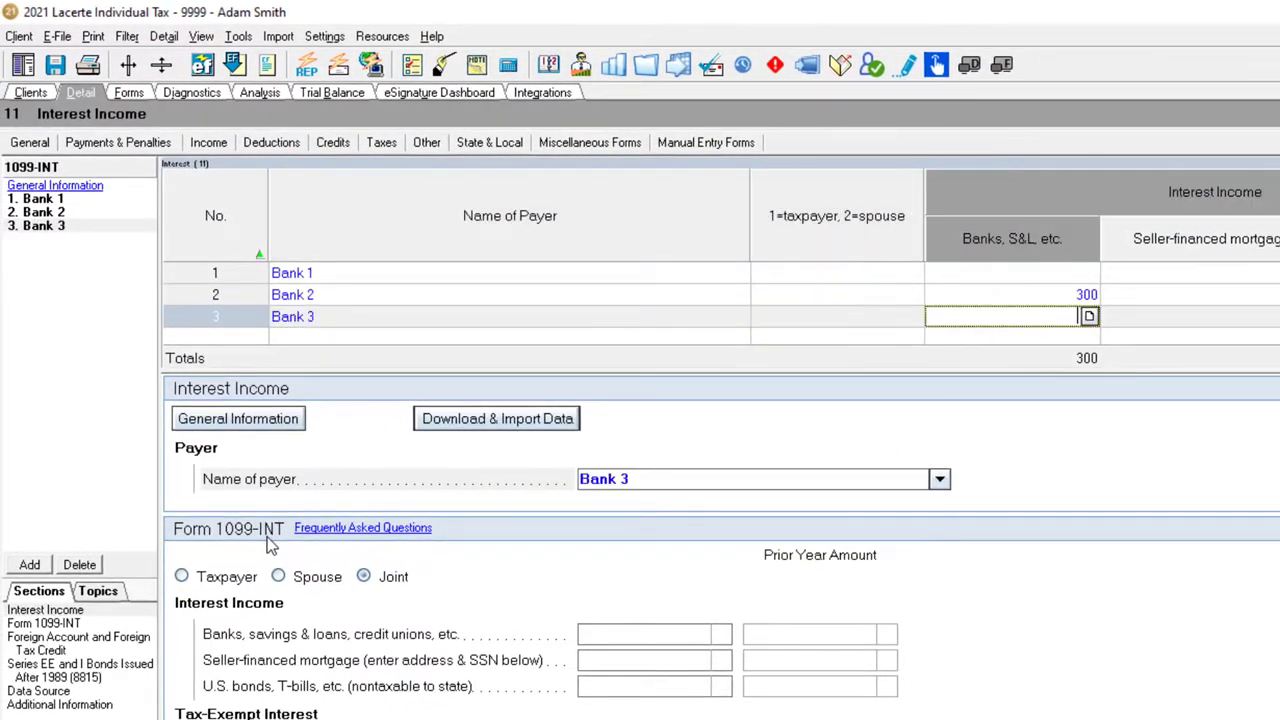
Step: Enter 2,000 of bank interest for Bank 3 in the 1099-INT grid
{"action": "type", "text": "200"}
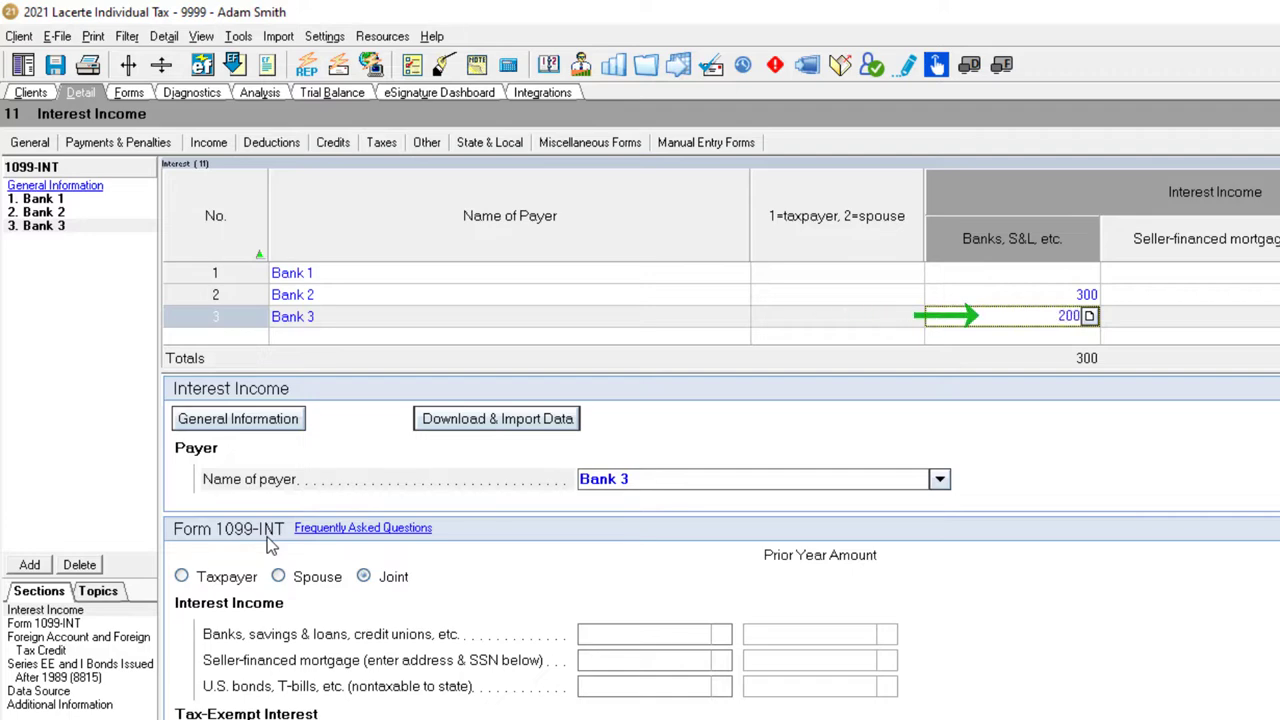
{"action": "type", "text": "2000"}
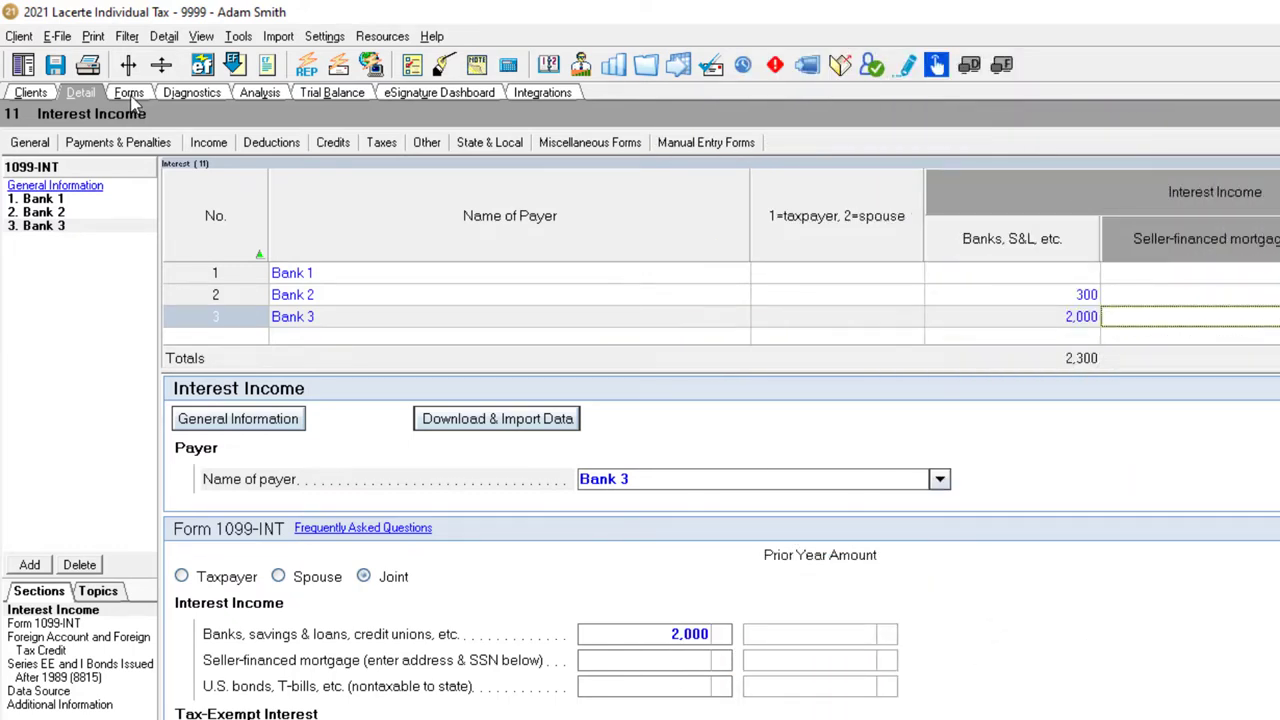
Step: Review Form 1040 taxable interest of 2,300 and the Schedule B interest payers
{"action": "left_click", "coordinate": [128, 92]}
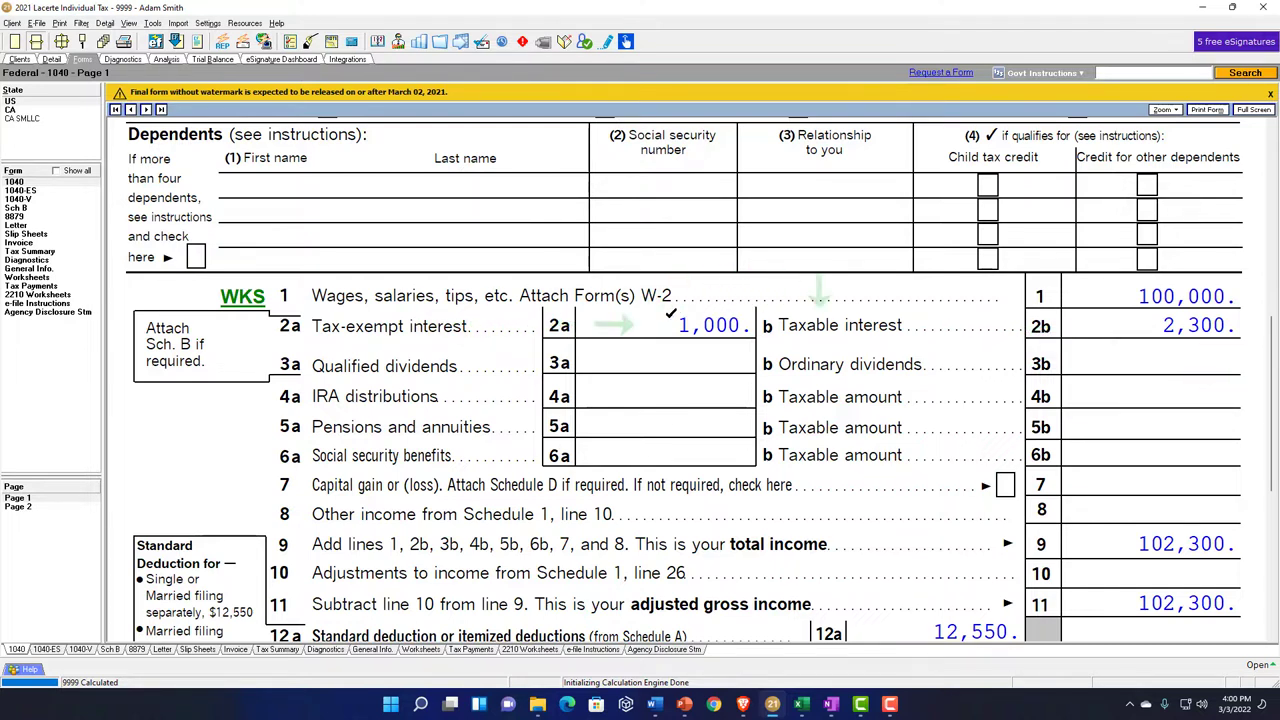
{"action": "scroll", "scroll_direction": "down", "scroll_amount": 3}
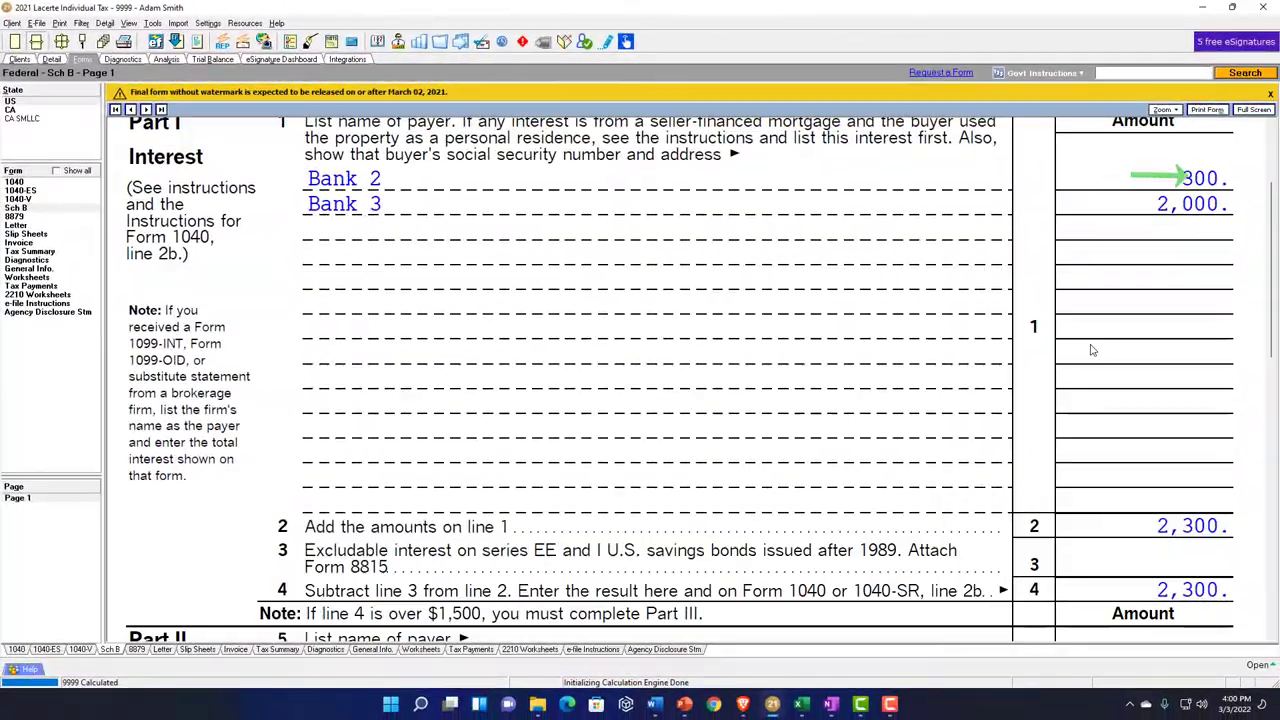
{"action": "scroll", "scroll_direction": "down", "scroll_amount": 3}
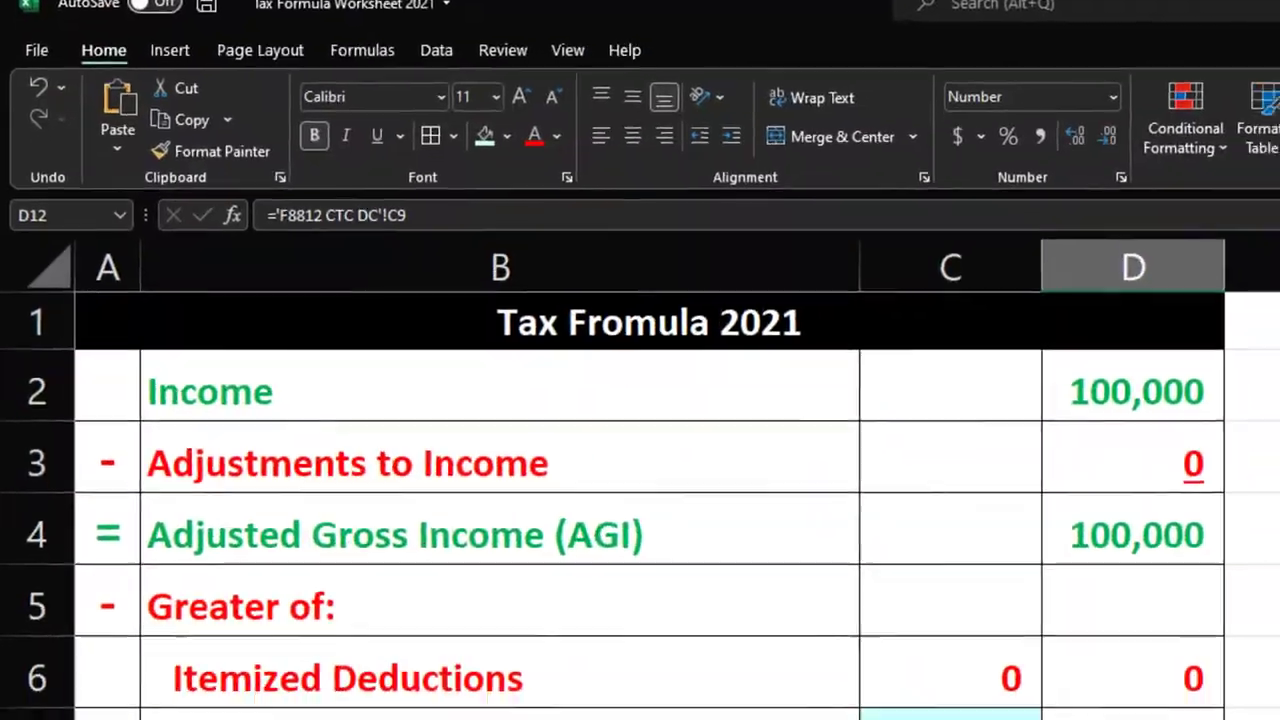
Step: Check the Excel worksheet's 102,300 AGI and 15,015 tax, then return to Form 1040
{"action": "left_click", "coordinate": [333, 638]}
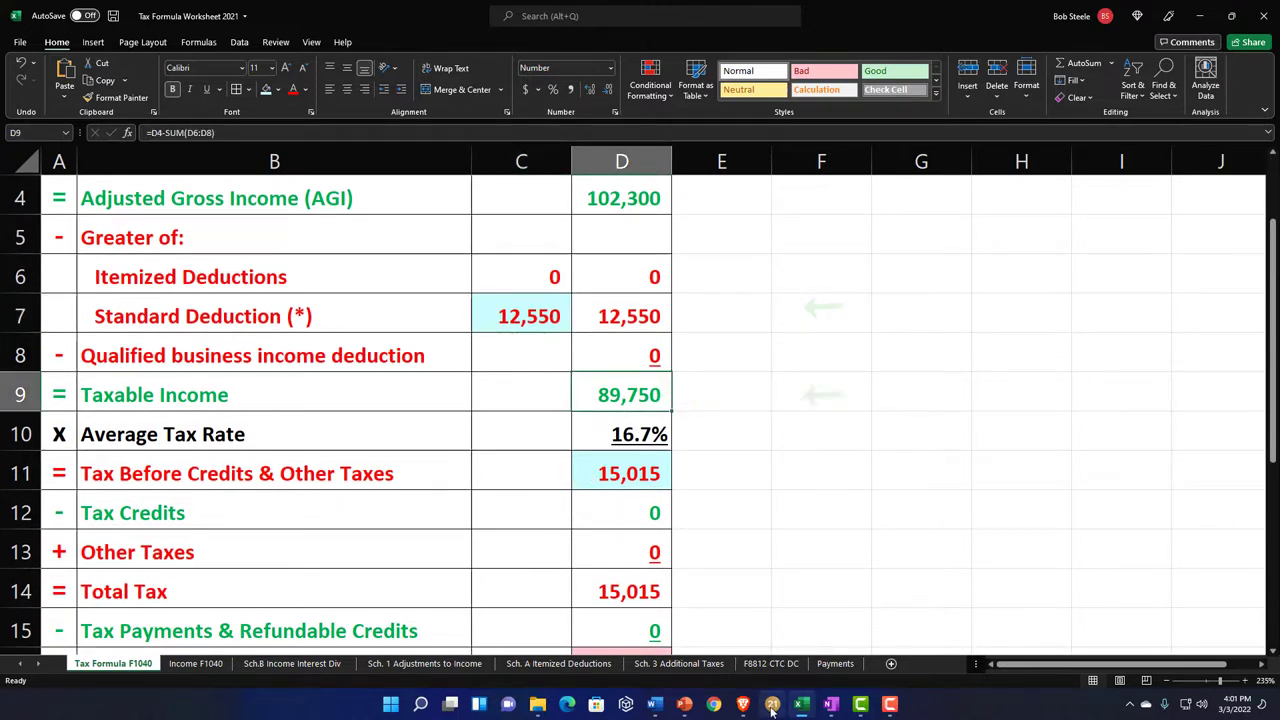
{"action": "left_click", "coordinate": [772, 704]}
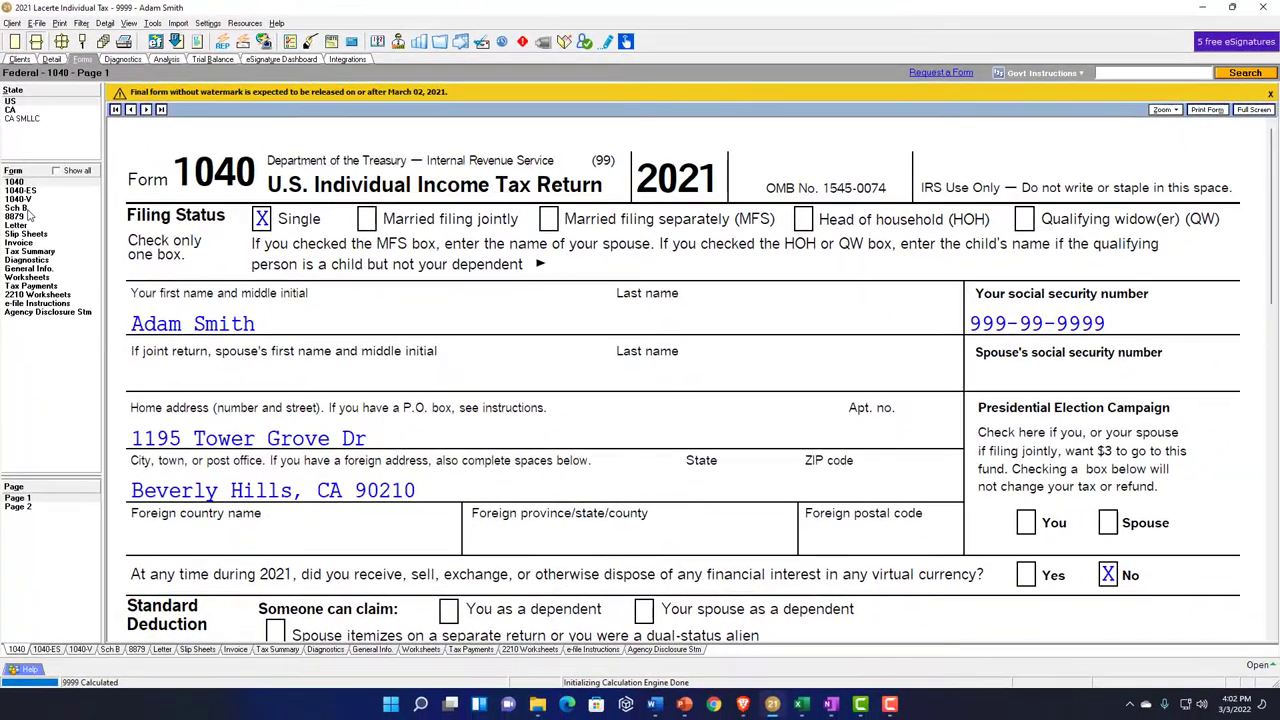
{"action": "scroll", "scroll_direction": "down", "scroll_amount": 3}
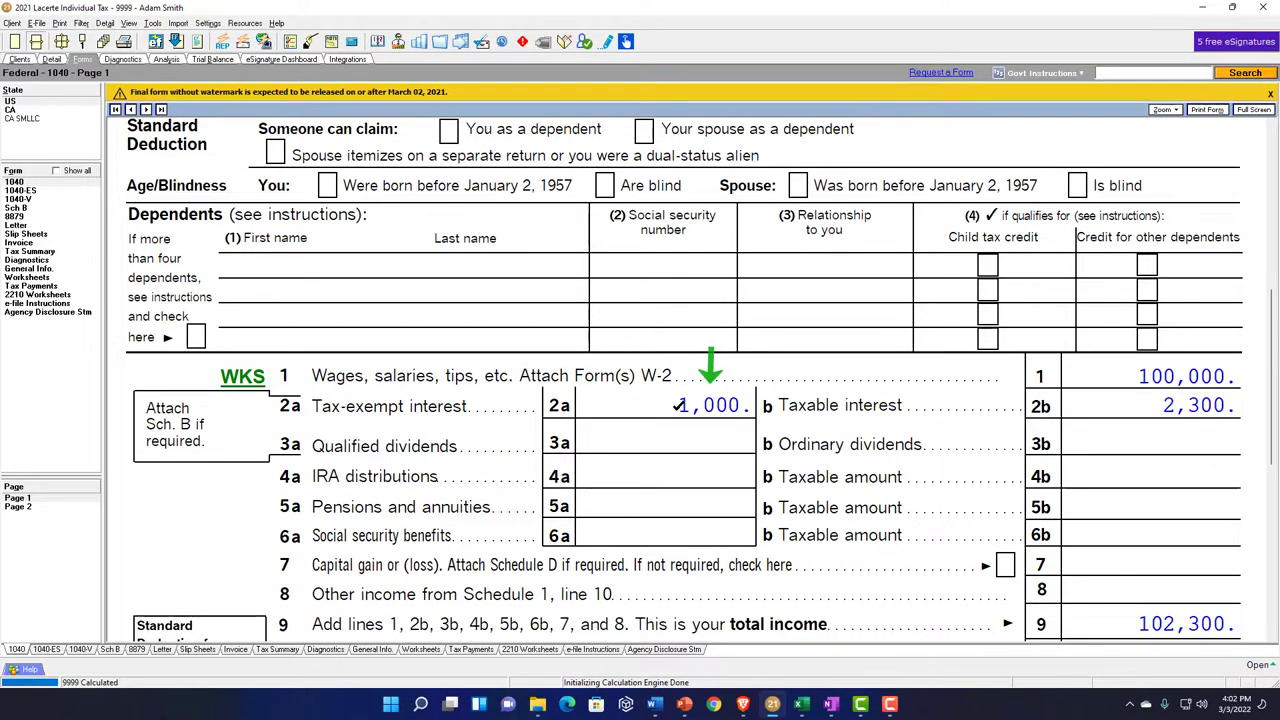
{"action": "scroll", "scroll_direction": "down", "scroll_amount": 3}
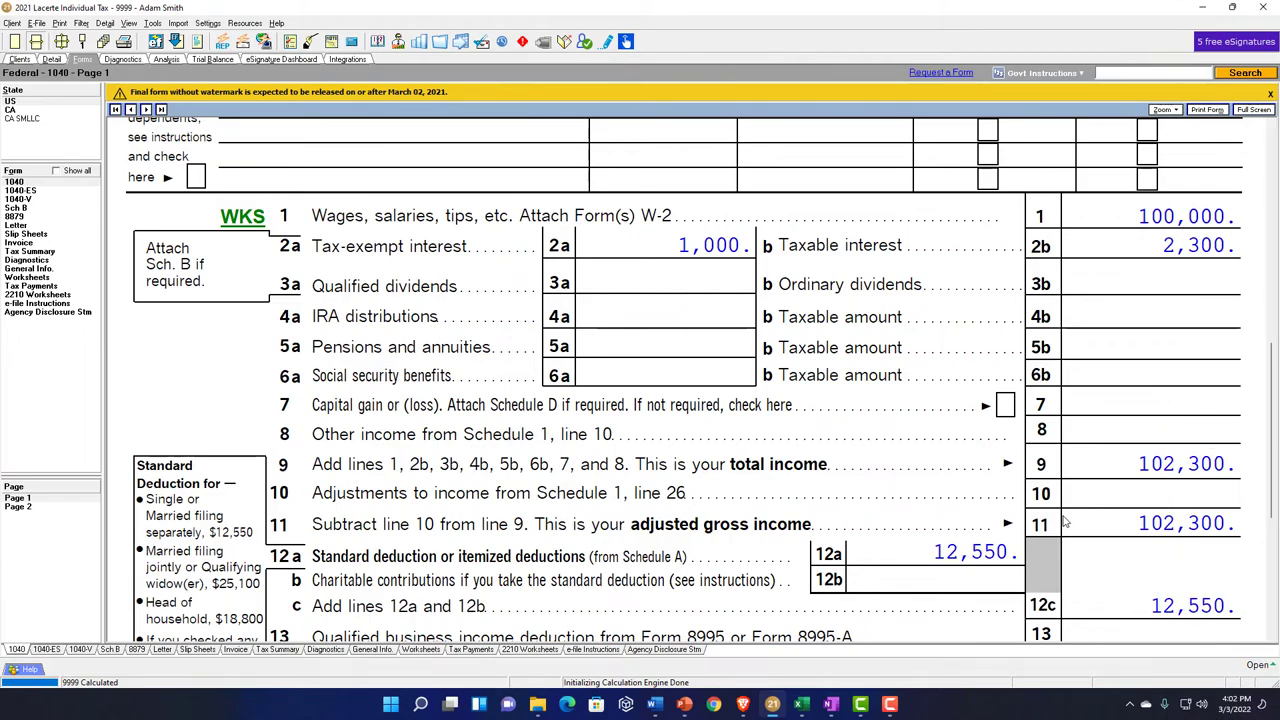
{"action": "mouse_move", "coordinate": [985, 521]}
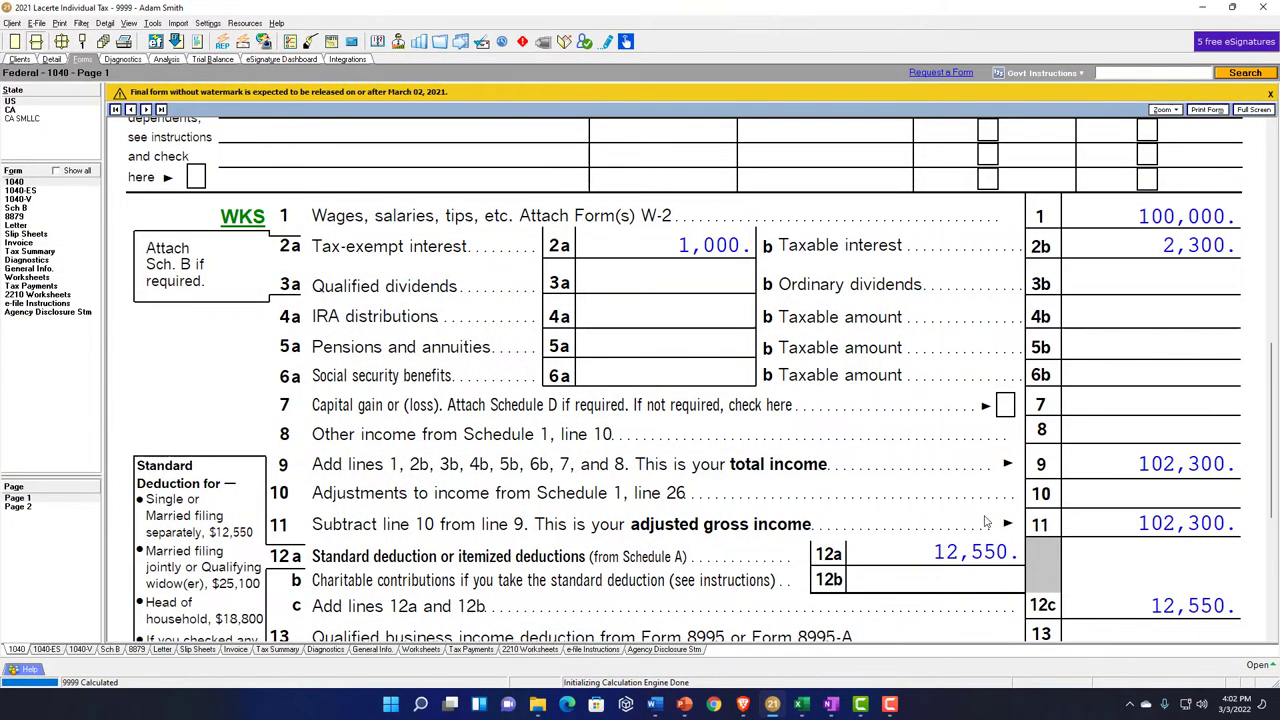